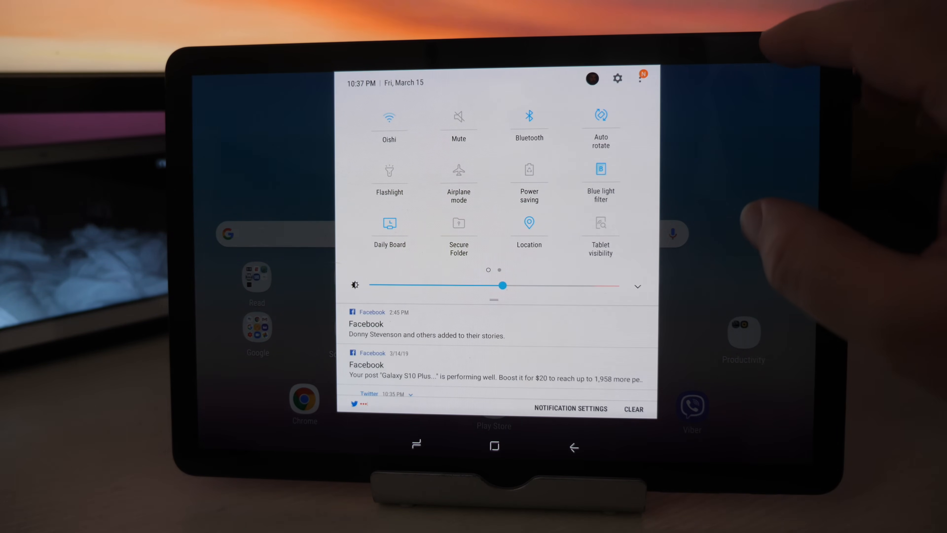
- Find the Users settings through the tablet Settings search
{"action": "left_click", "coordinate": [617, 79]}
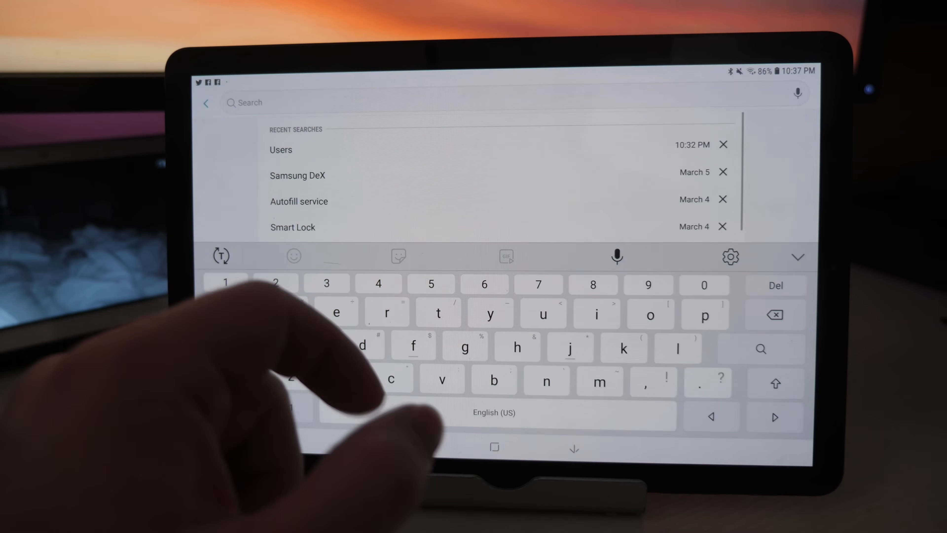
{"action": "left_click", "coordinate": [280, 149]}
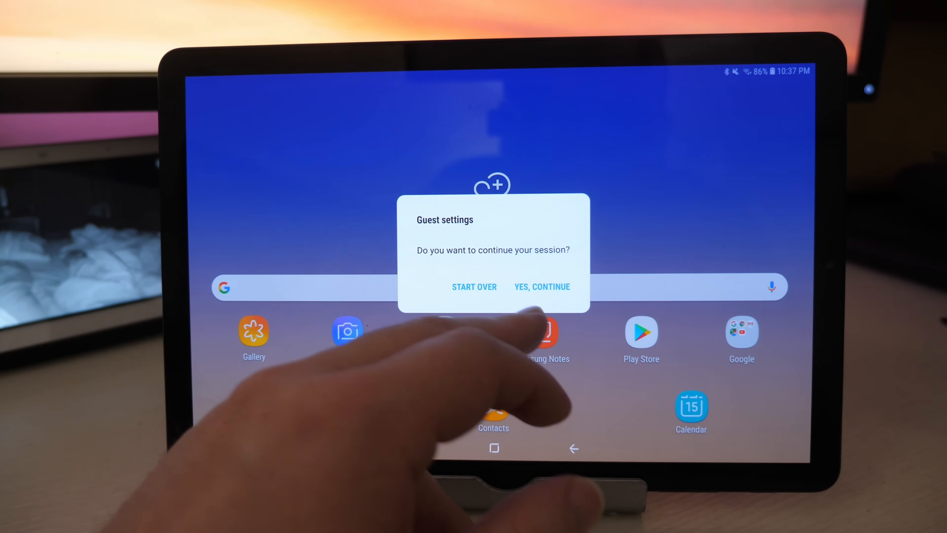
- Continue the existing Guest session rather than starting fresh
{"action": "left_click", "coordinate": [541, 286]}
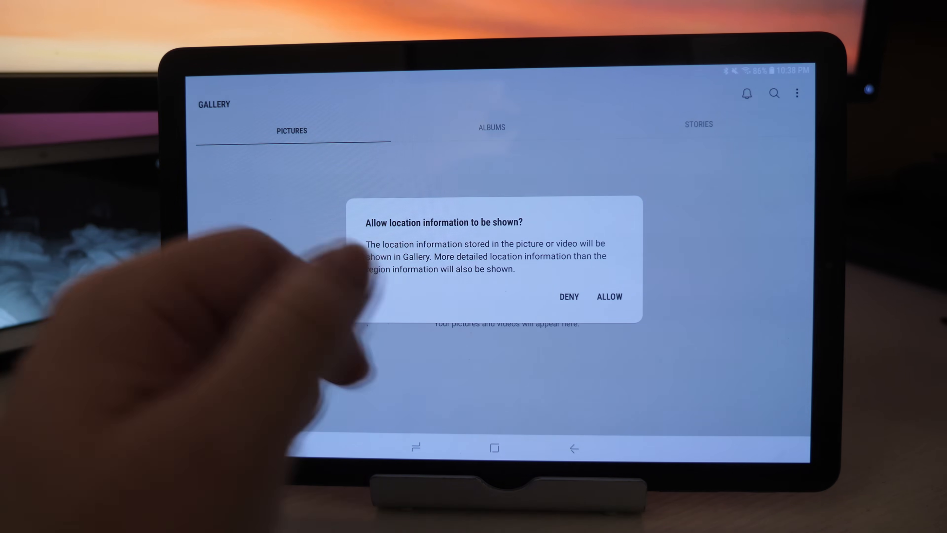
- Allow Gallery to show location information, then bring up the user switcher
{"action": "left_click", "coordinate": [609, 297]}
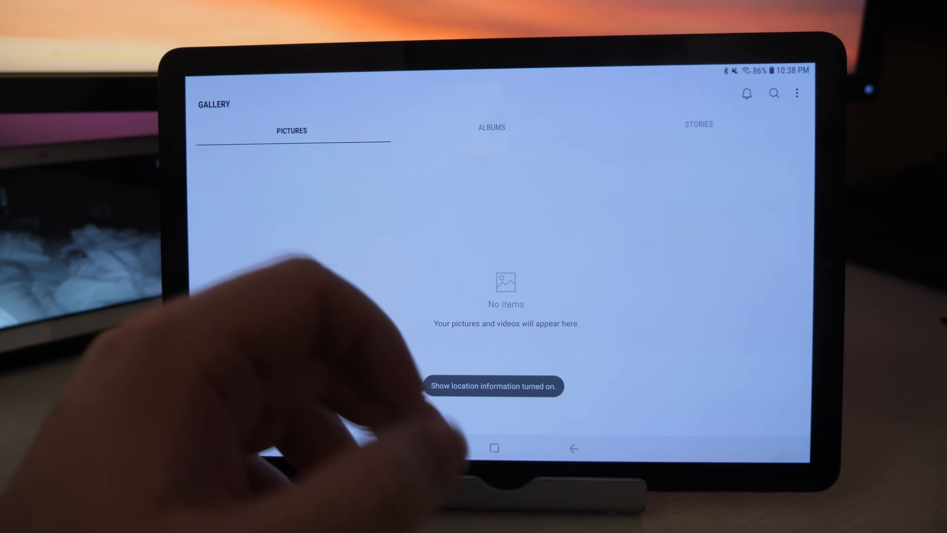
{"action": "left_click", "coordinate": [493, 448]}
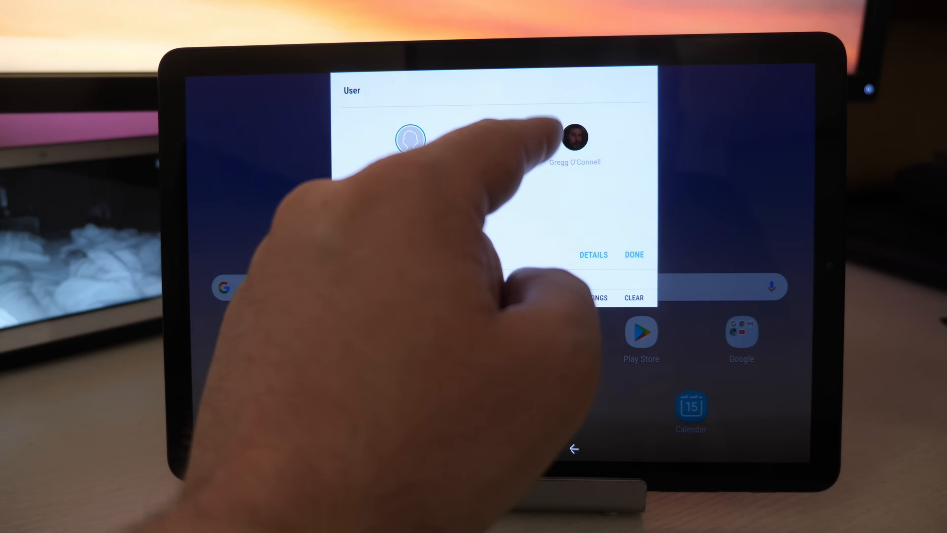
- Reach the Users page from the Guest session via the user icon's Details
{"action": "left_click", "coordinate": [410, 139]}
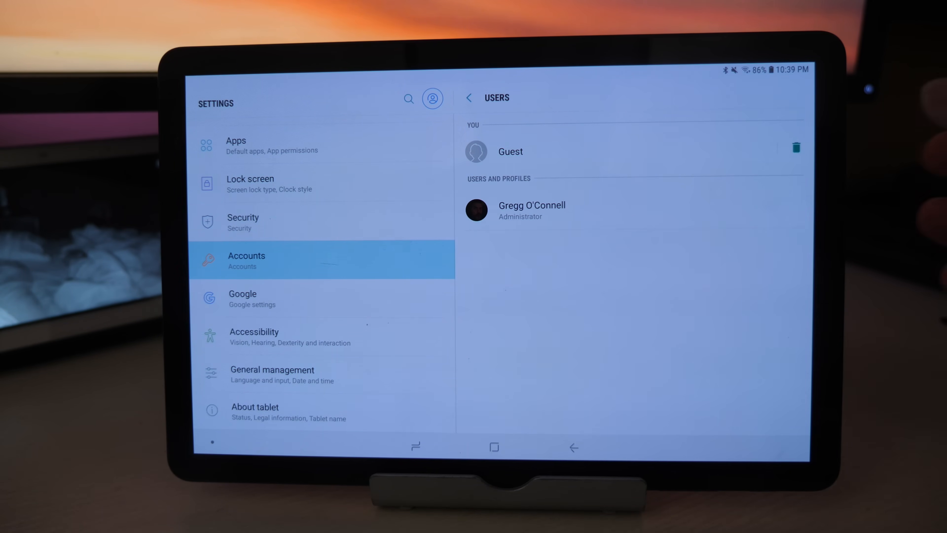
- Switch from Guest back to Gregg O'Connell's administrator account
{"action": "left_click", "coordinate": [796, 148]}
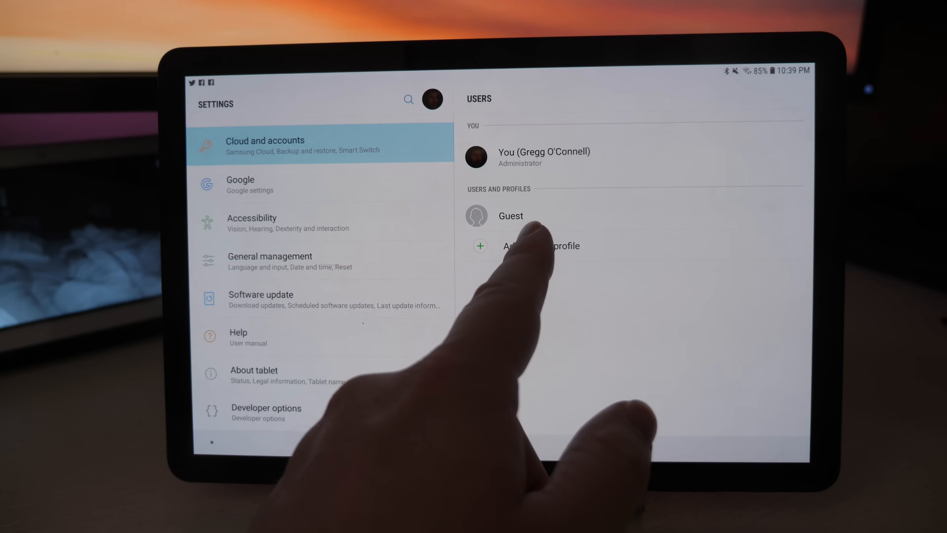
- Add a new regular User, acknowledge the notice and choose to set it up now
{"action": "left_click", "coordinate": [541, 245]}
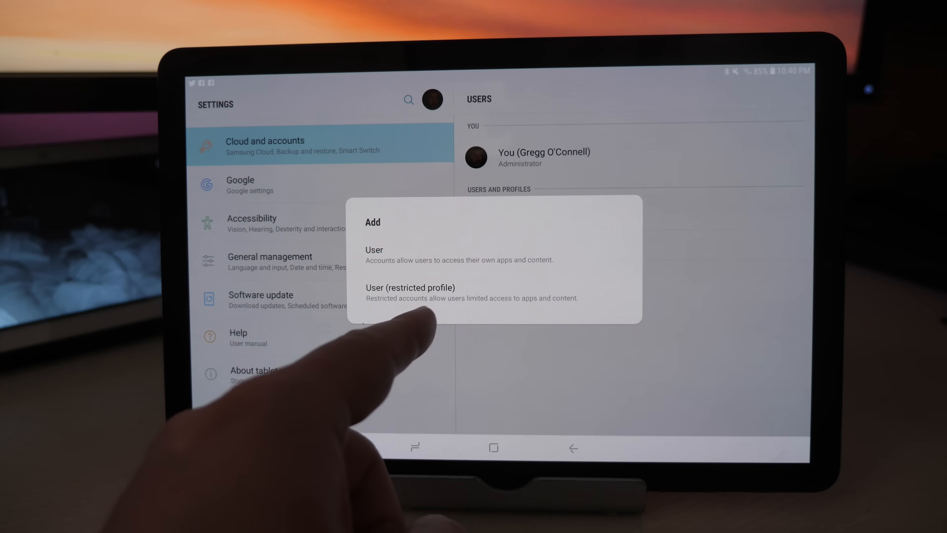
{"action": "mouse_move", "coordinate": [405, 326]}
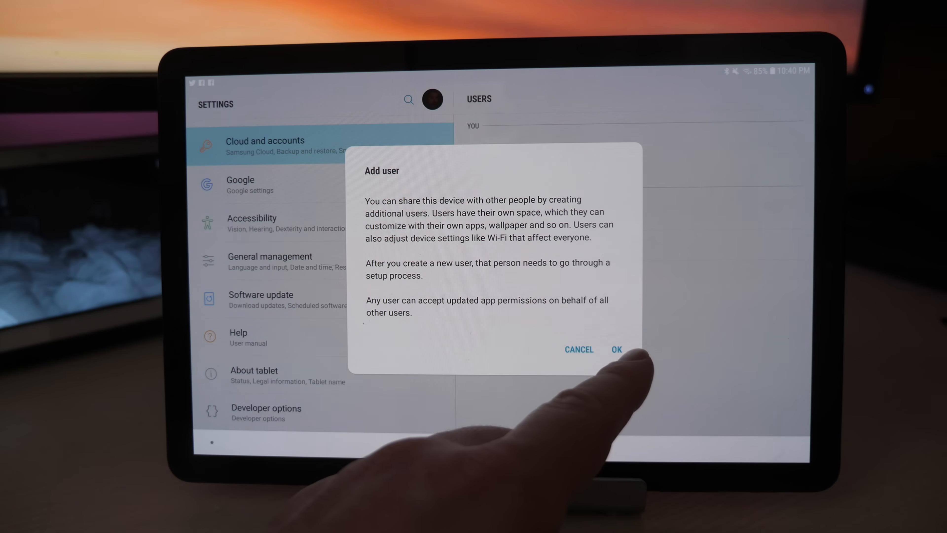
{"action": "left_click", "coordinate": [616, 349]}
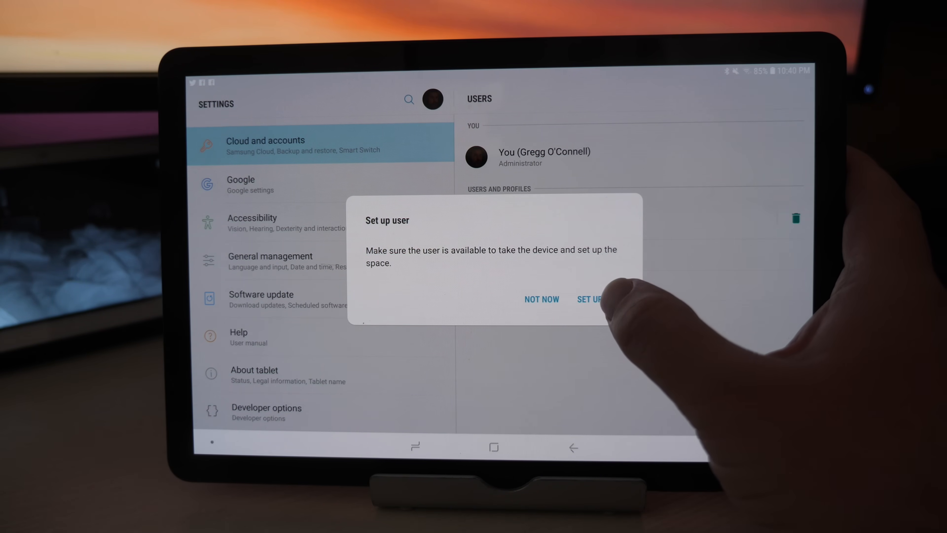
{"action": "left_click", "coordinate": [589, 299]}
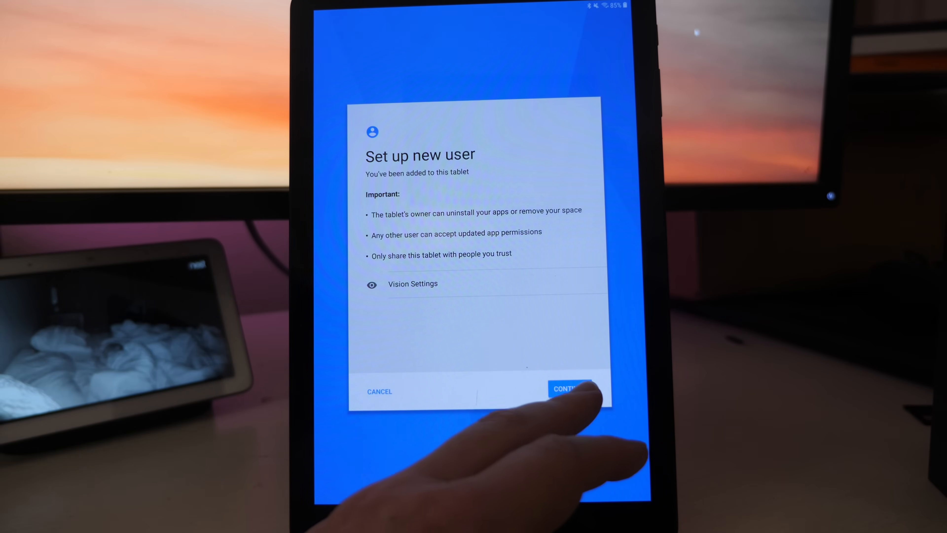
- Continue setup keeping the current Wi-Fi and agree to all the terms at once
{"action": "left_click", "coordinate": [568, 388]}
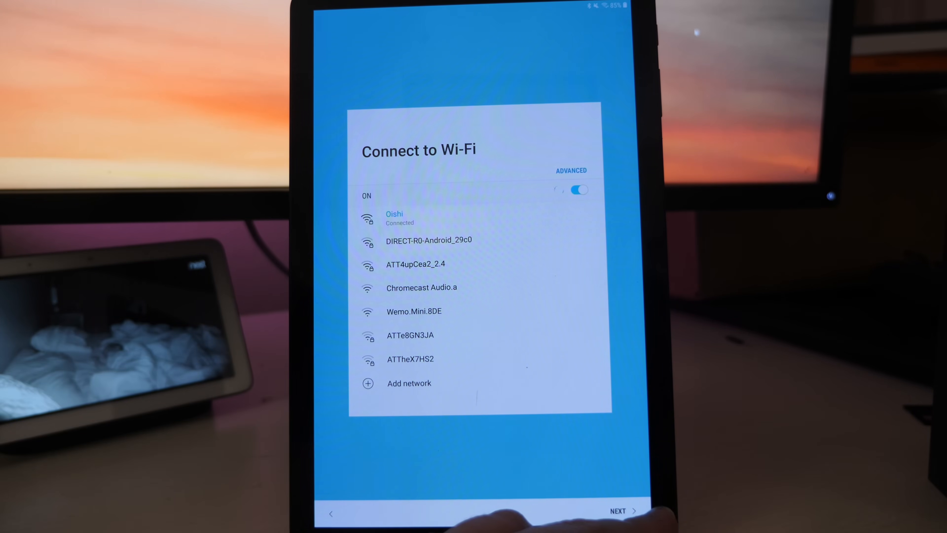
{"action": "left_click", "coordinate": [620, 511]}
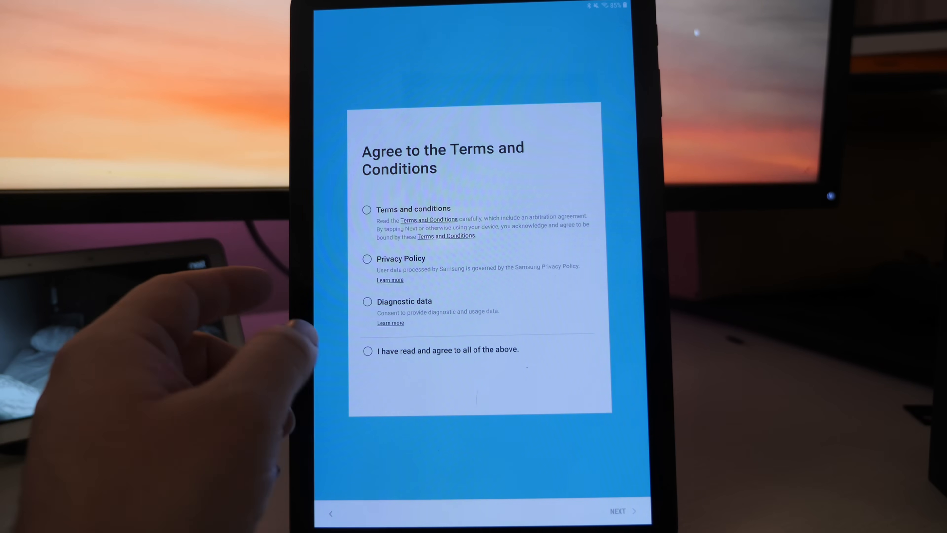
{"action": "left_click", "coordinate": [368, 350]}
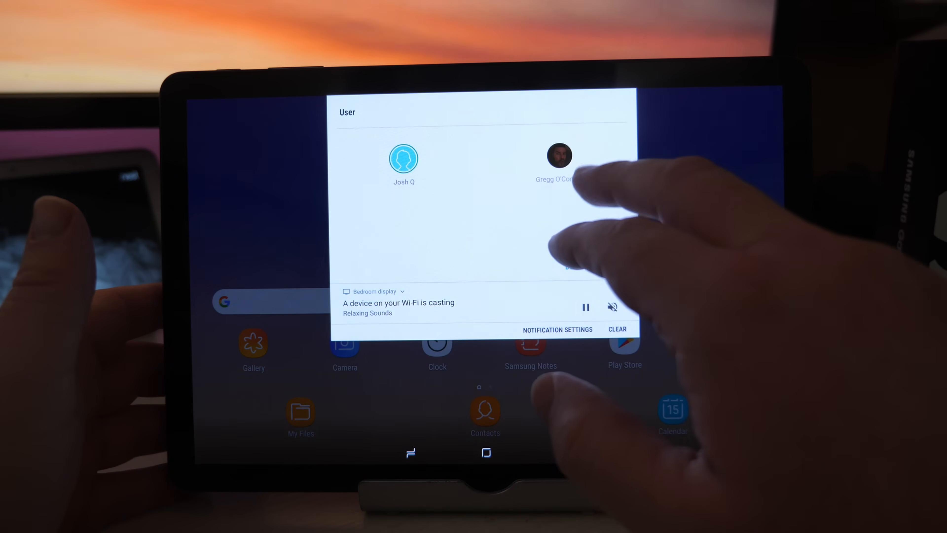
{"action": "left_click", "coordinate": [559, 156]}
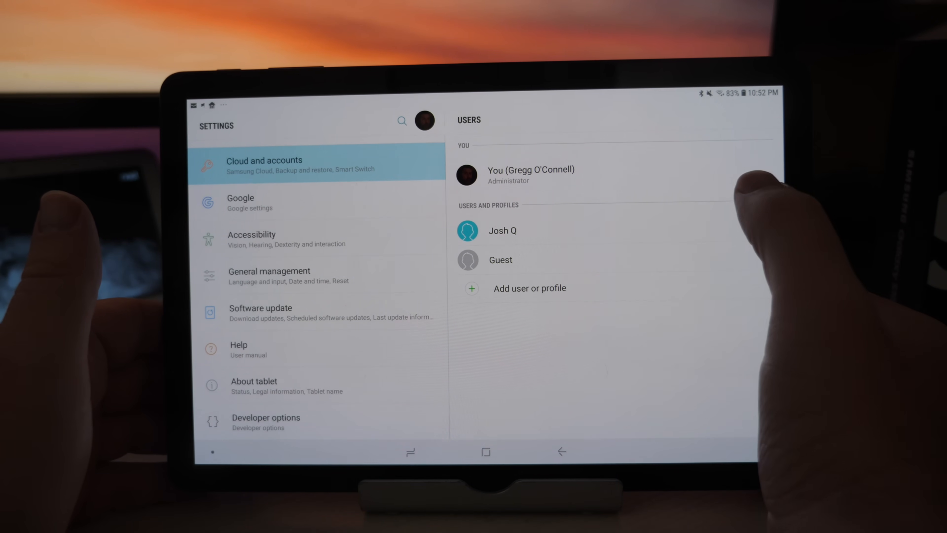
{"action": "left_click", "coordinate": [503, 231]}
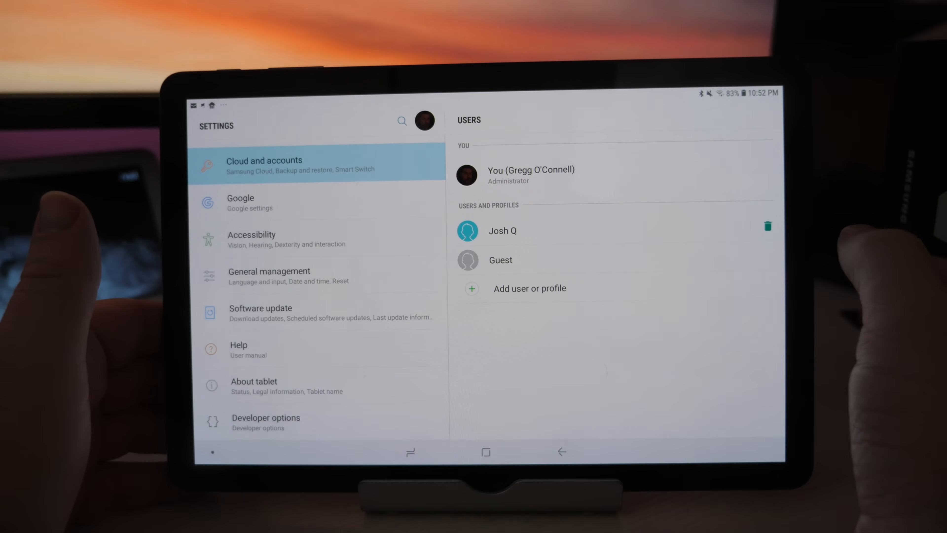
{"action": "left_click", "coordinate": [768, 226]}
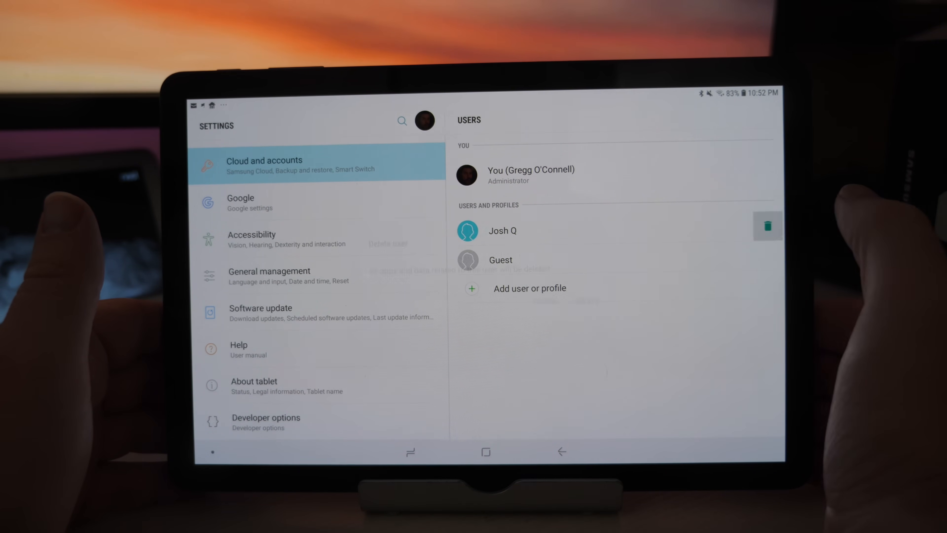
{"action": "left_click", "coordinate": [766, 226]}
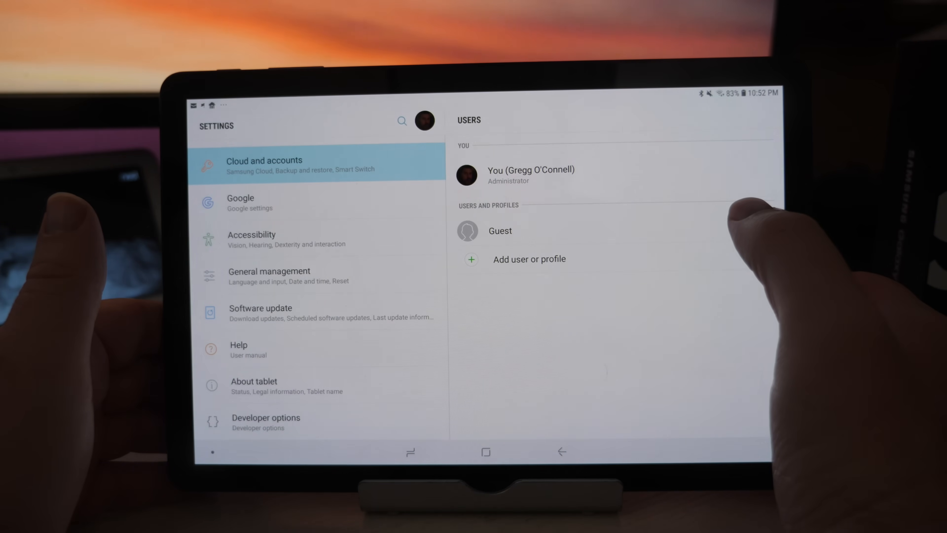